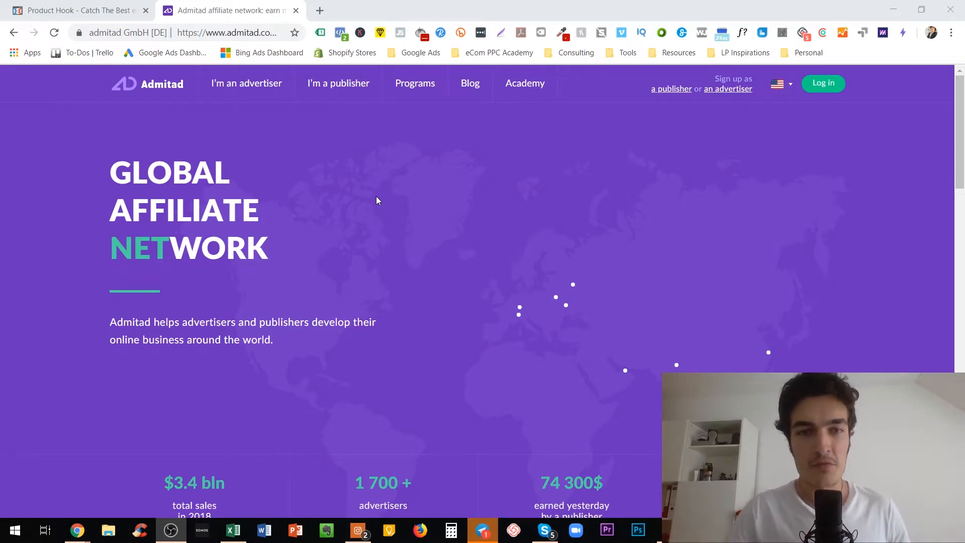
mouse_move(389, 242)
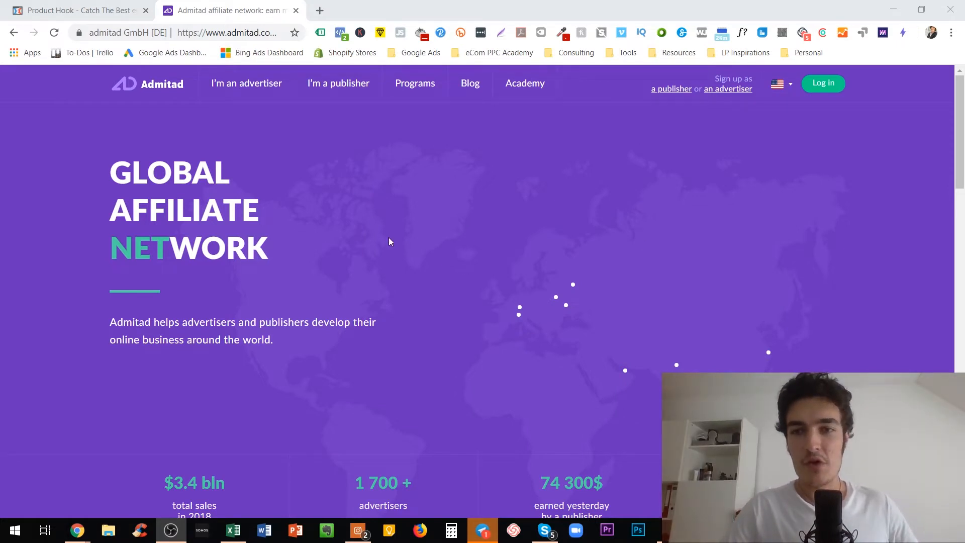
mouse_move(194, 227)
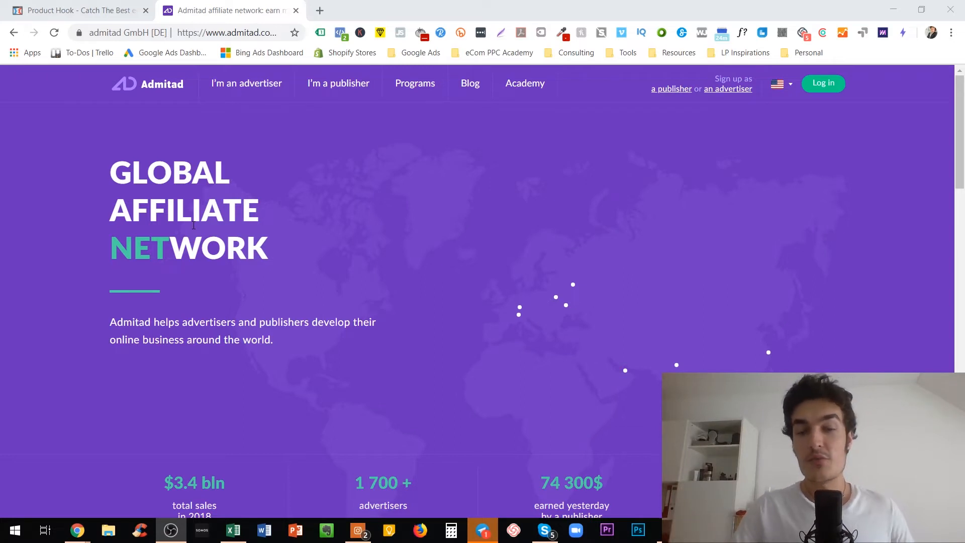
mouse_move(611, 256)
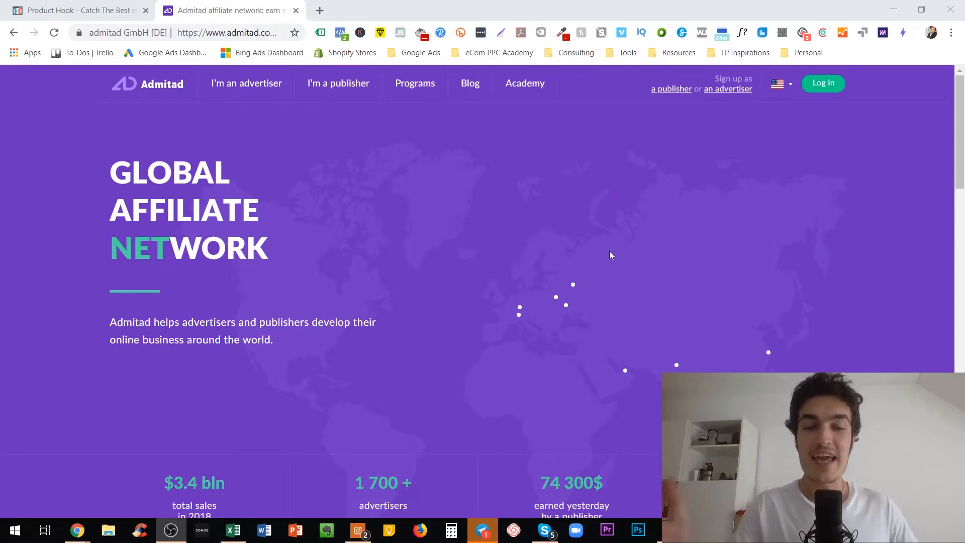
mouse_move(448, 269)
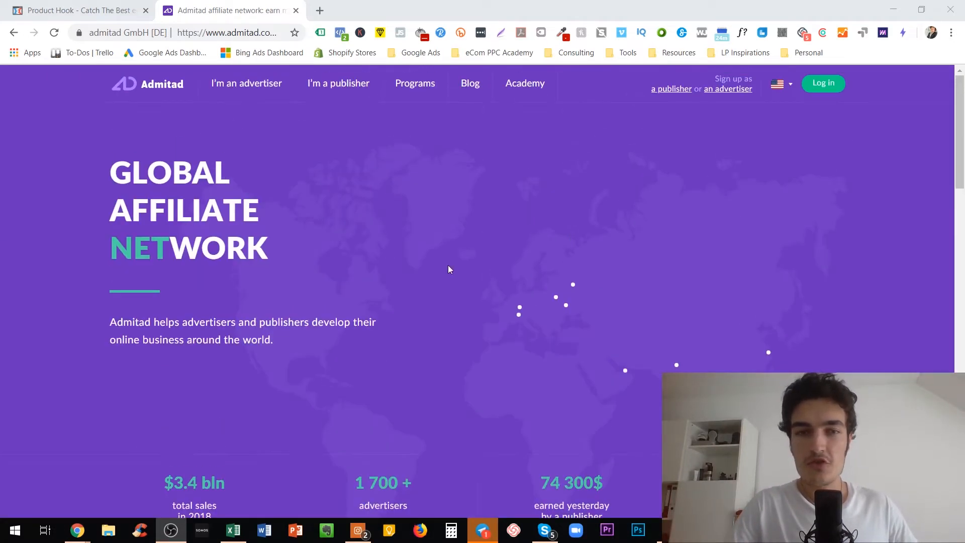
Step: Scroll through the All programs catalogue down to the AliExpress WW listing and its rates
scroll(down, 3)
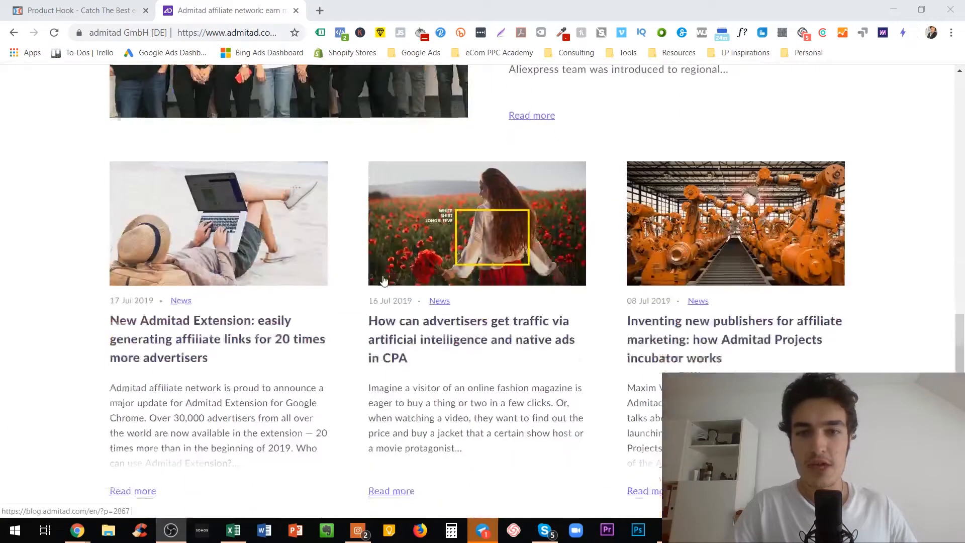
scroll(down, 3)
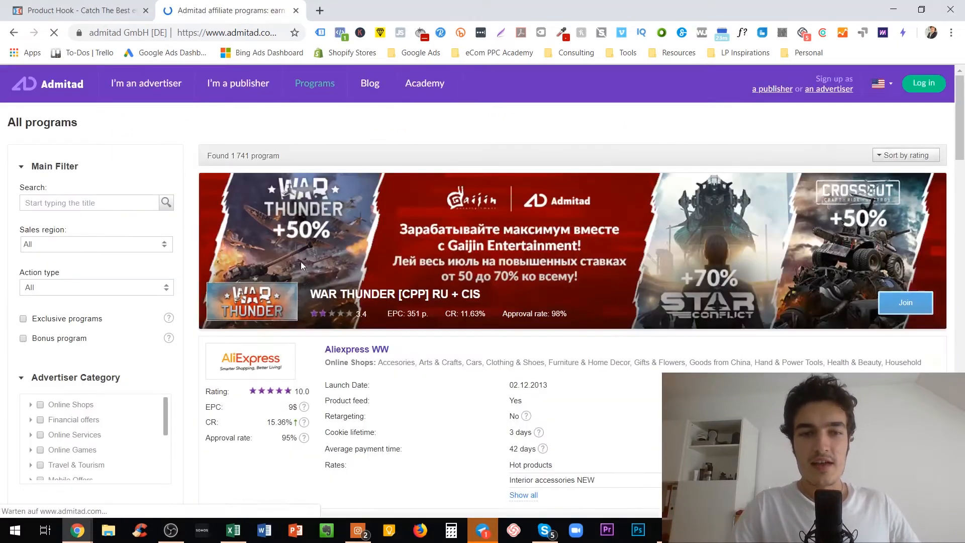
scroll(down, 3)
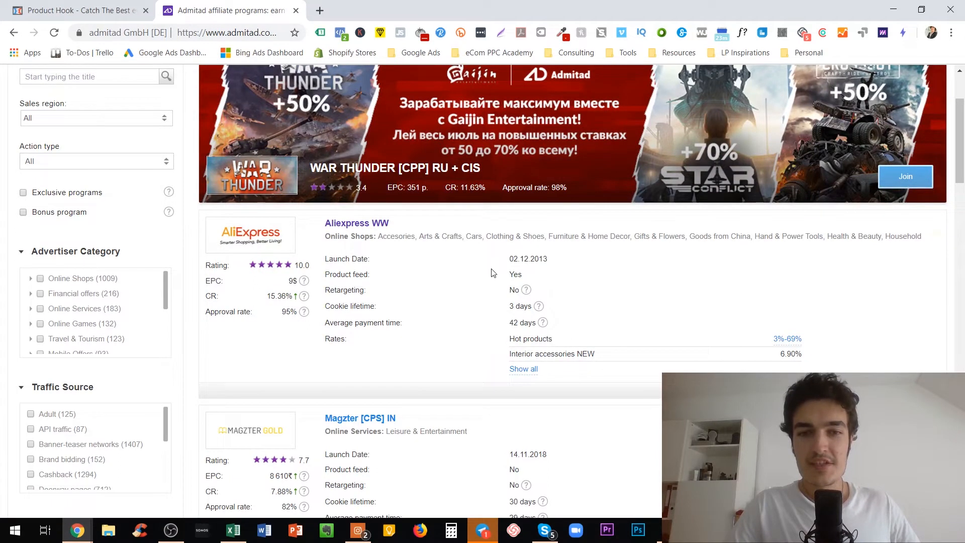
mouse_move(272, 327)
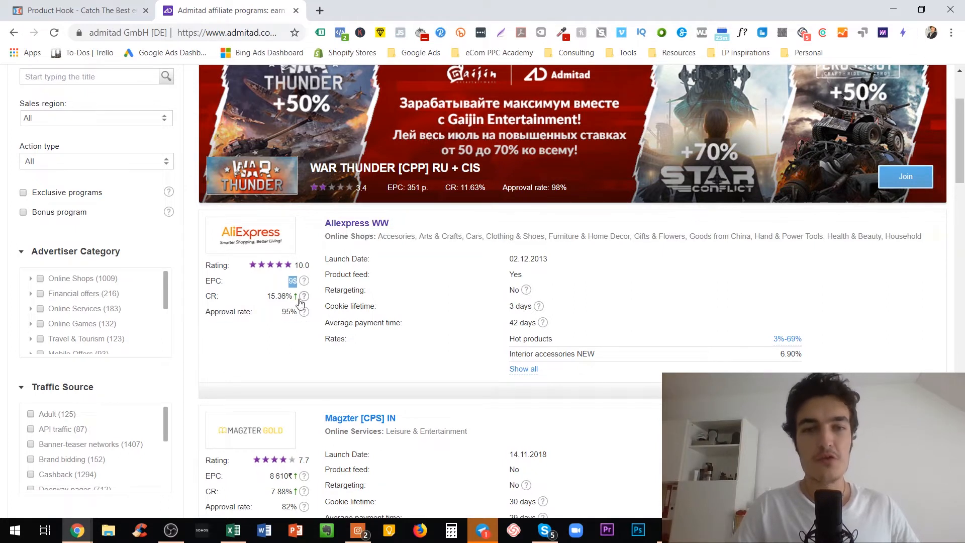
mouse_move(371, 266)
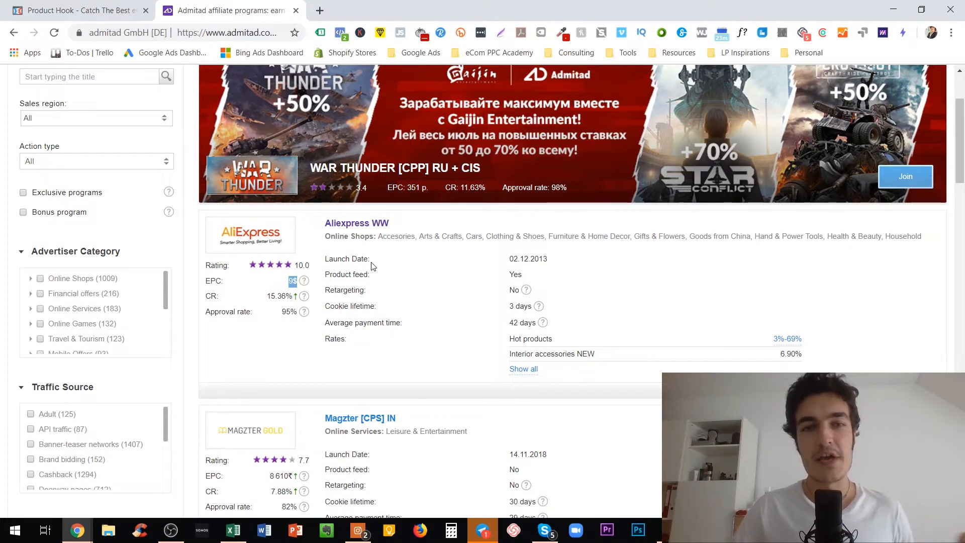
mouse_move(580, 348)
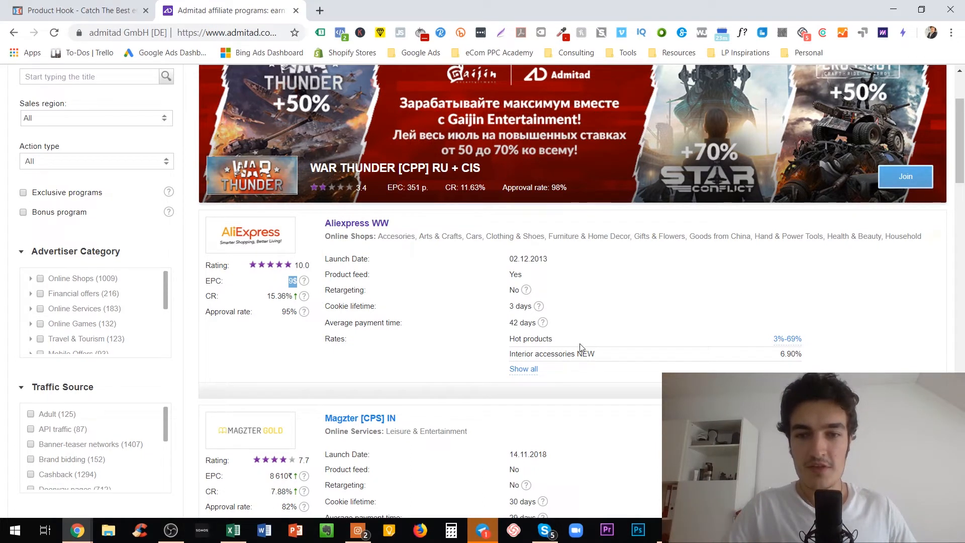
Step: Expand AliExpress WW's rates and browse categories from garden supplies 6.90% down to 2.30%
click(524, 369)
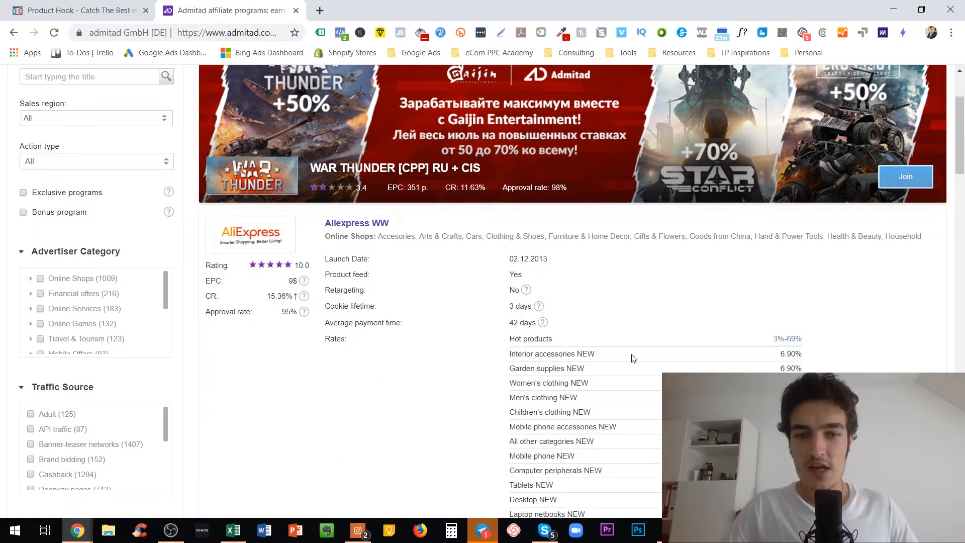
mouse_move(777, 362)
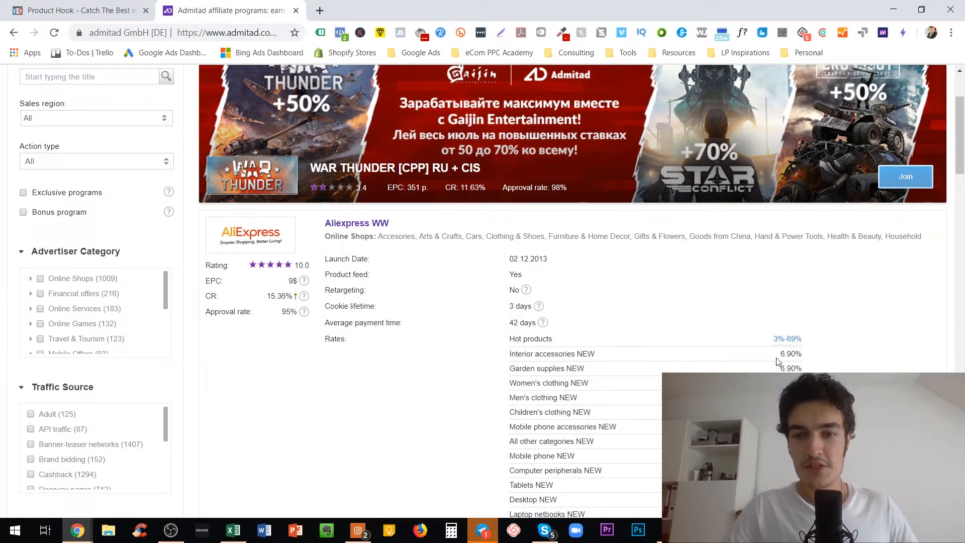
scroll(down, 3)
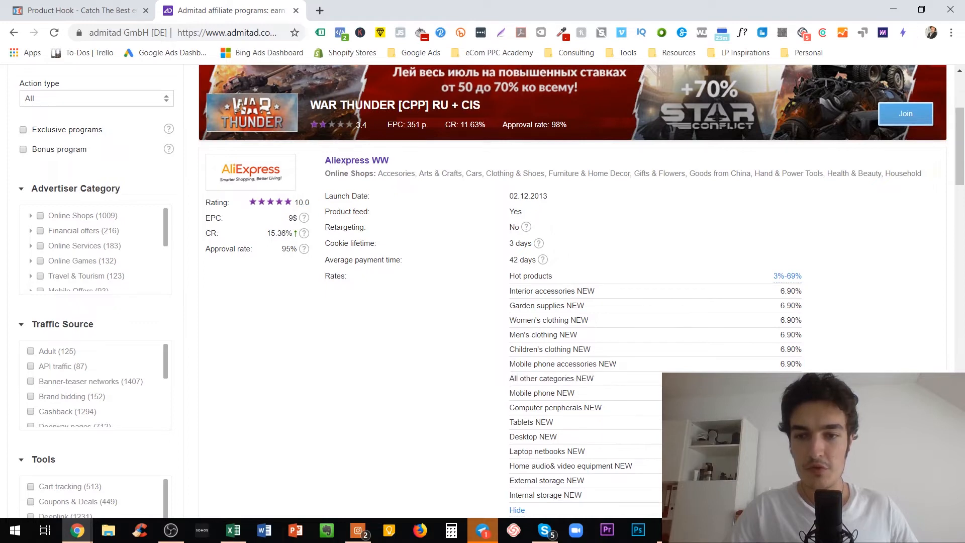
scroll(down, 3)
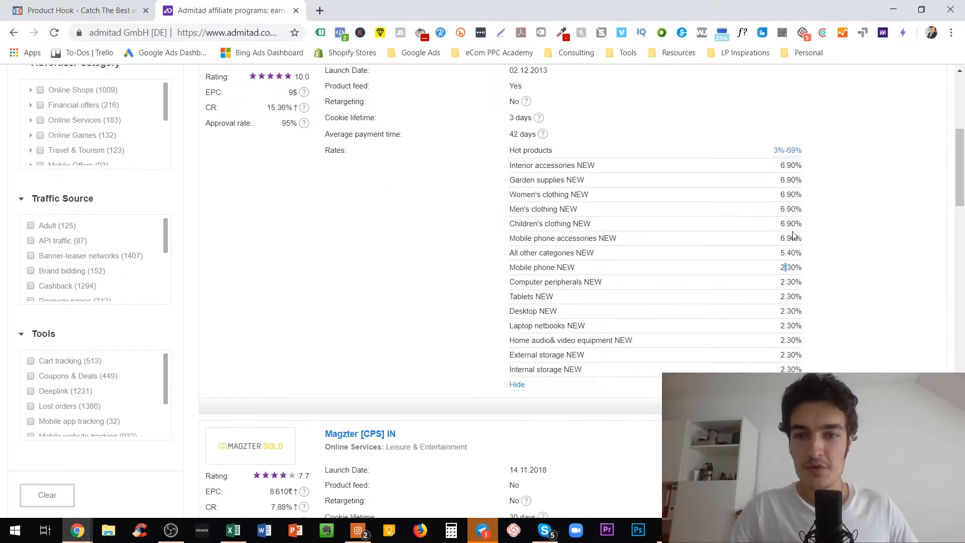
mouse_move(782, 189)
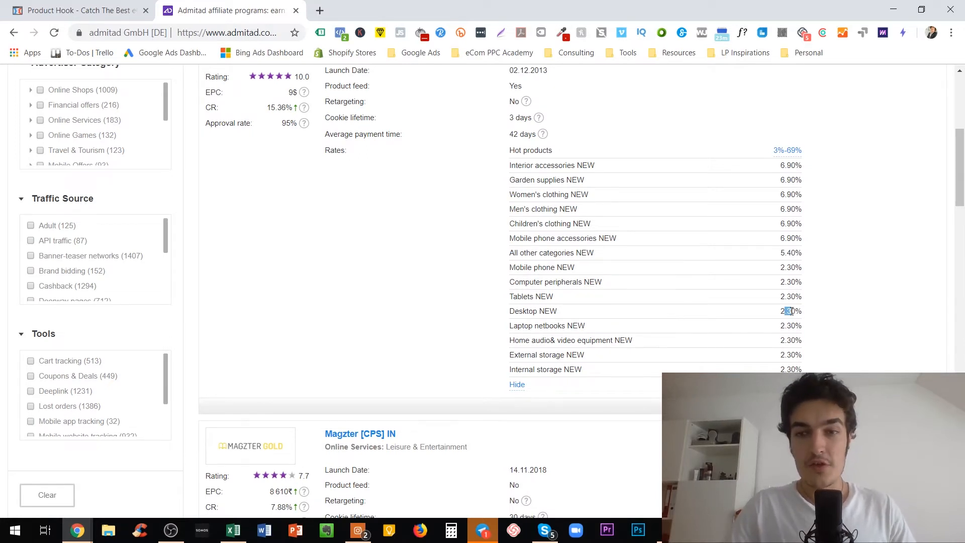
scroll(up, 3)
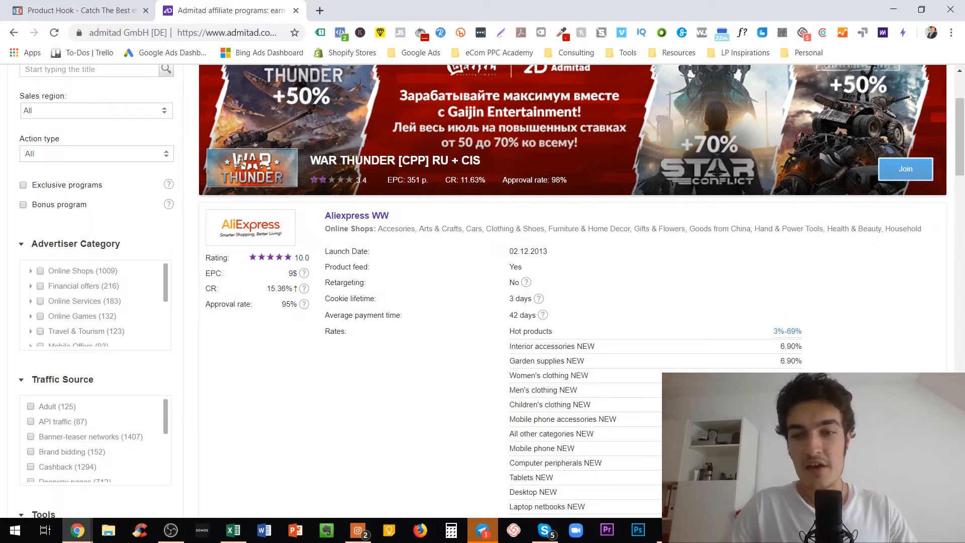
Step: Scroll back up to the AliExpress WW listing and switch to the Product Hook tab
scroll(down, 3)
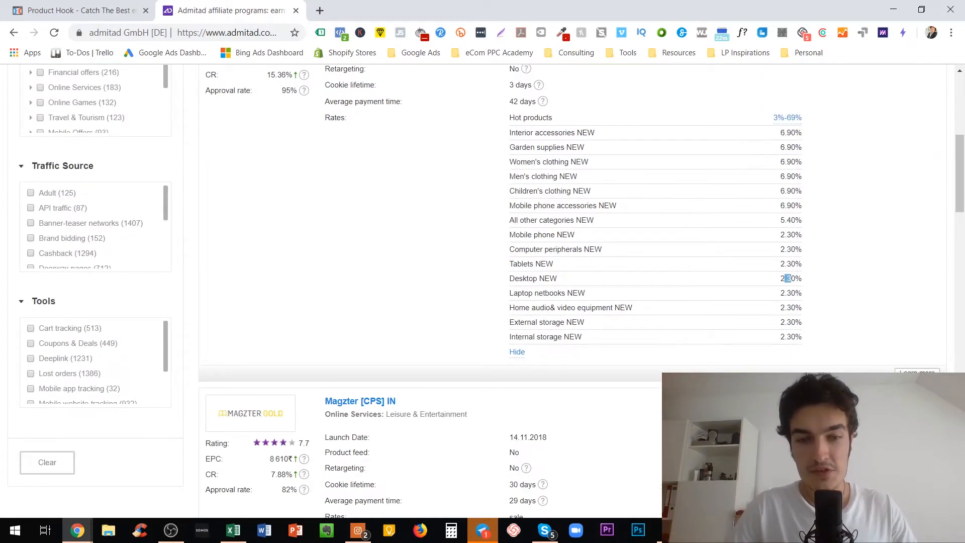
scroll(up, 3)
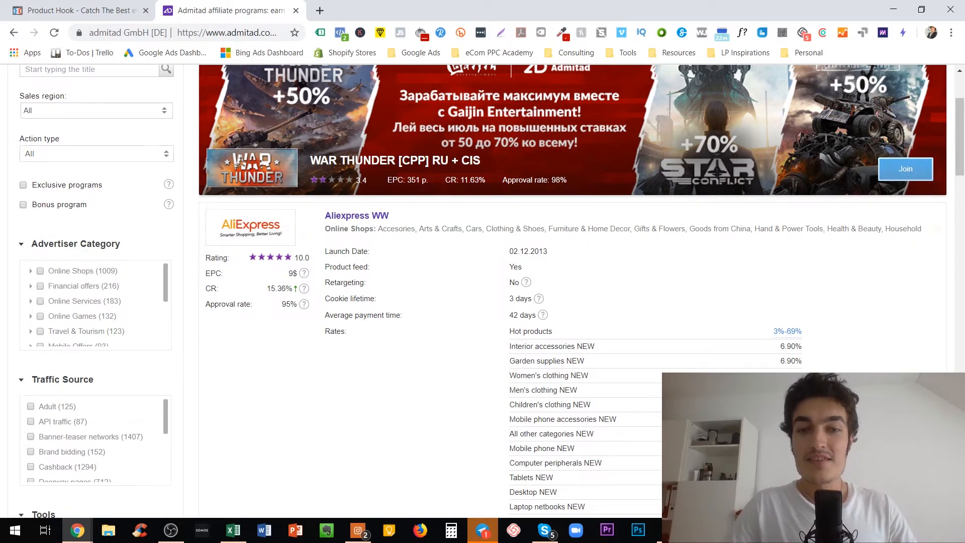
scroll(up, 3)
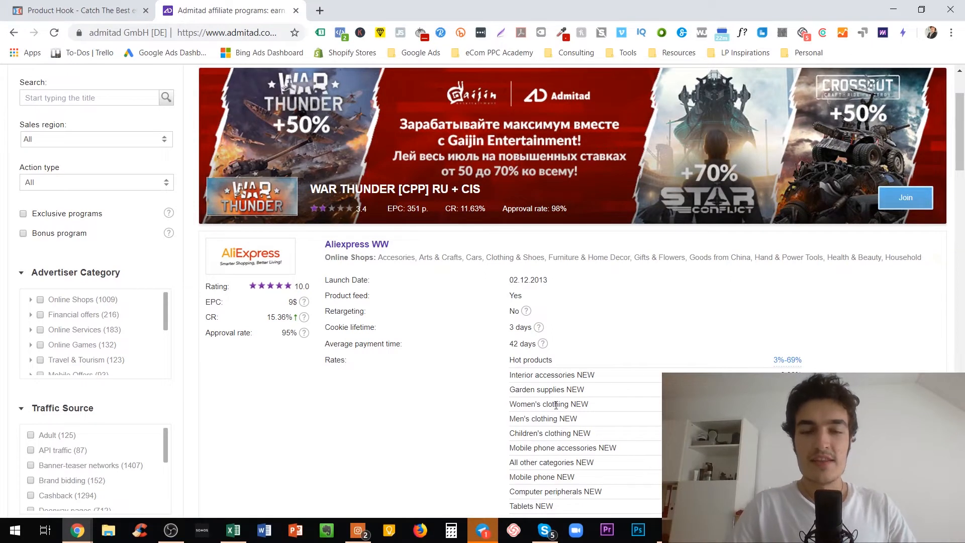
mouse_move(423, 395)
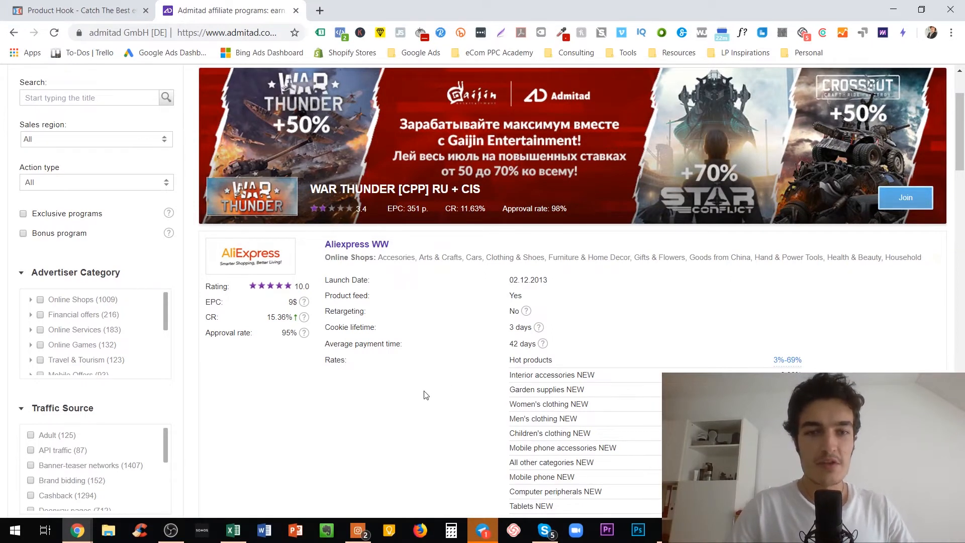
mouse_move(418, 398)
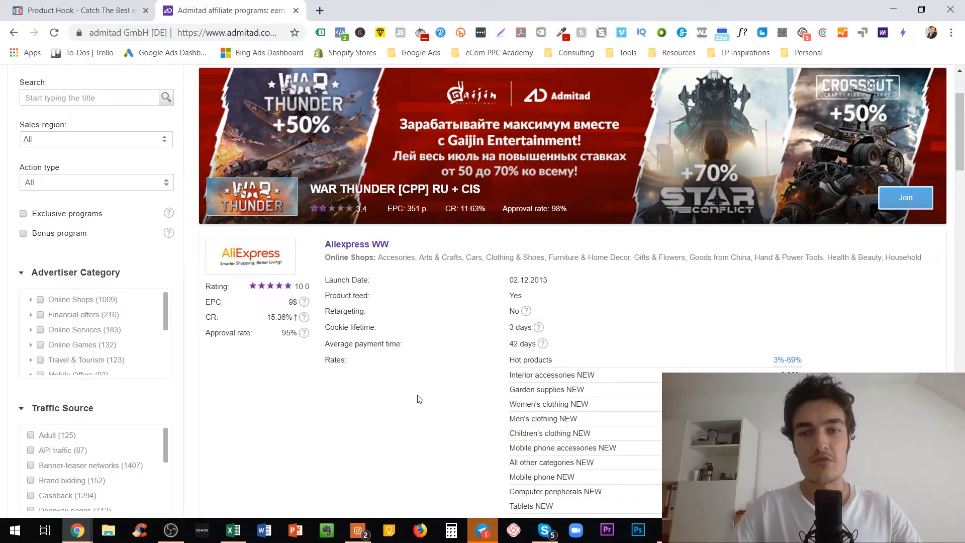
click(74, 11)
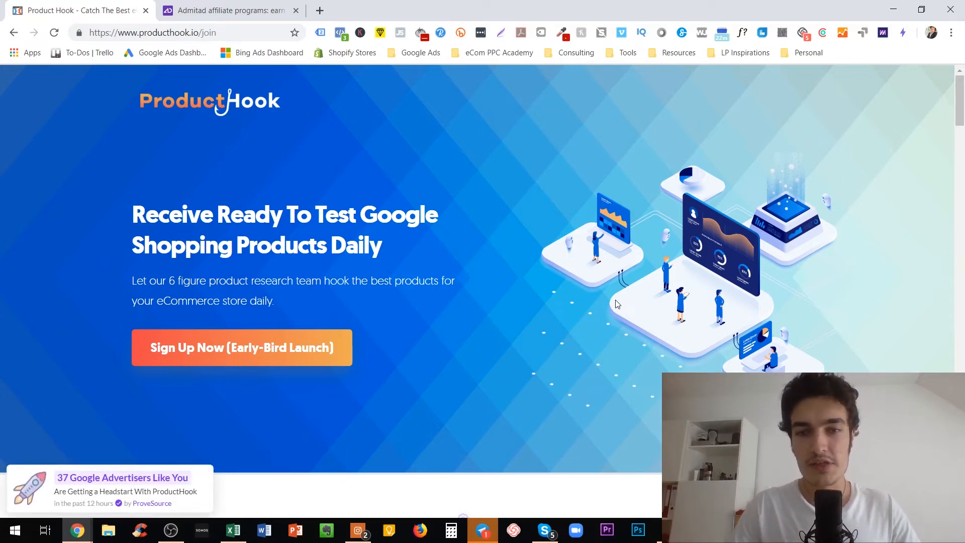
Step: Browse ProductHook's early-bird sign-up page, then return to the Admitad programs tab
scroll(down, 3)
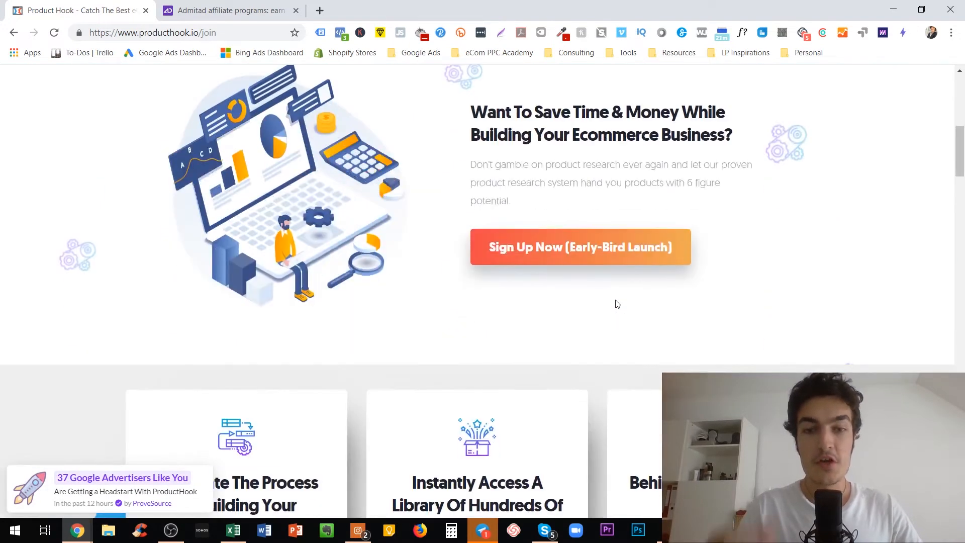
scroll(down, 3)
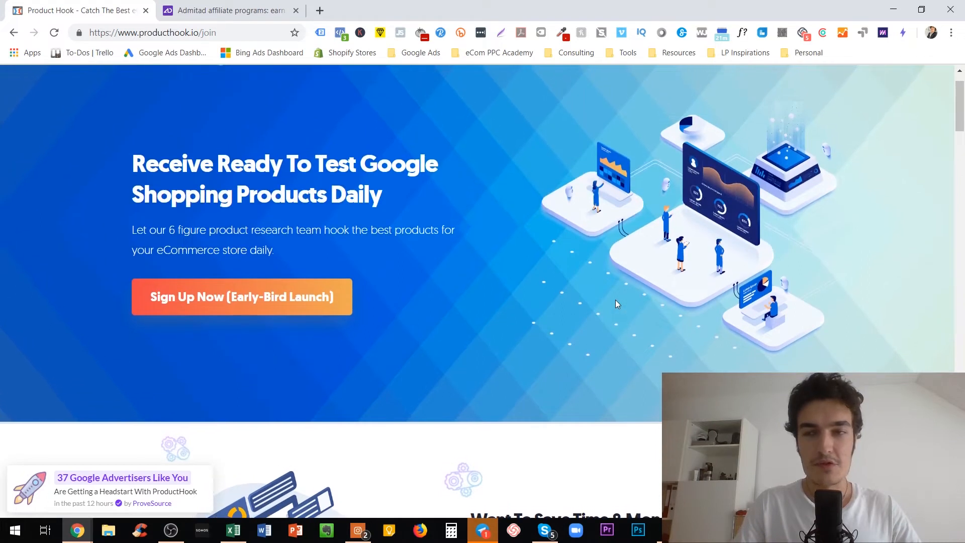
scroll(up, 3)
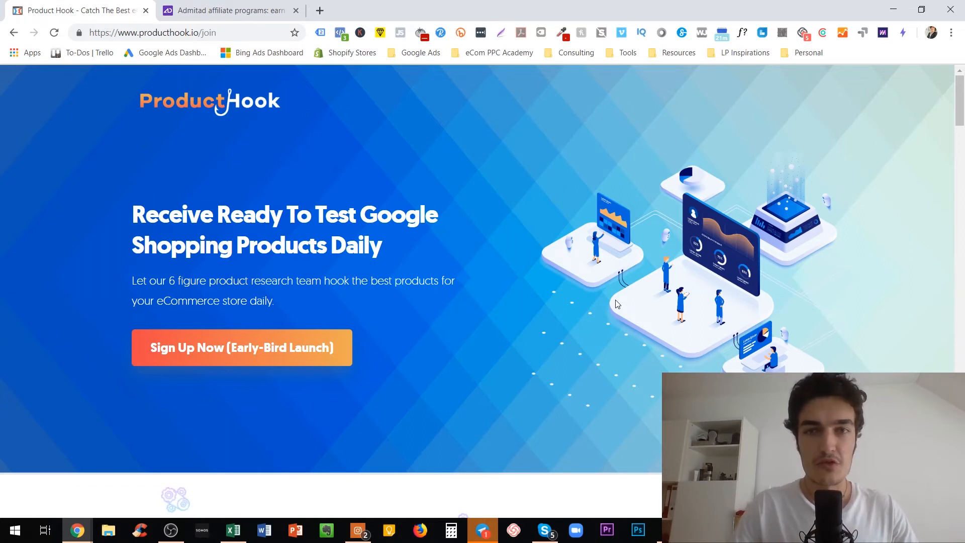
mouse_move(309, 13)
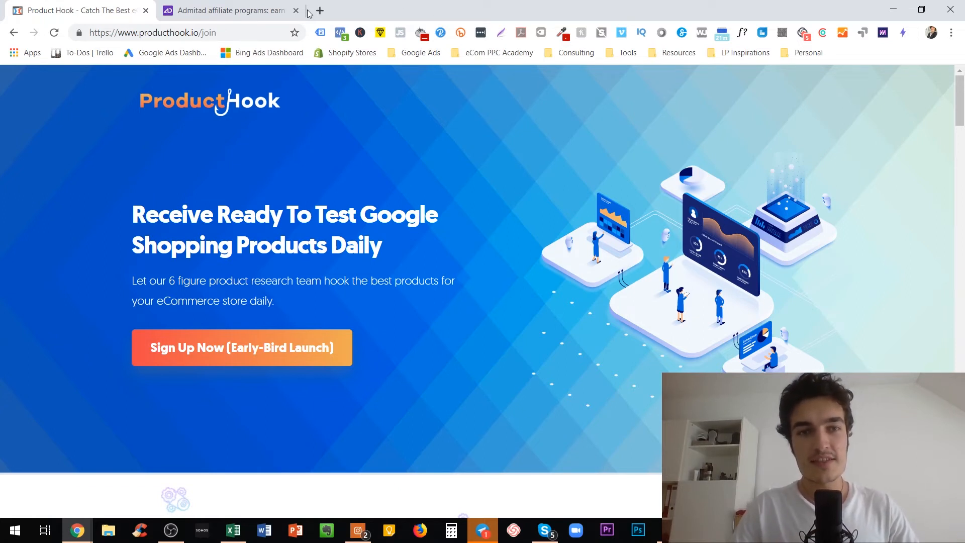
click(227, 11)
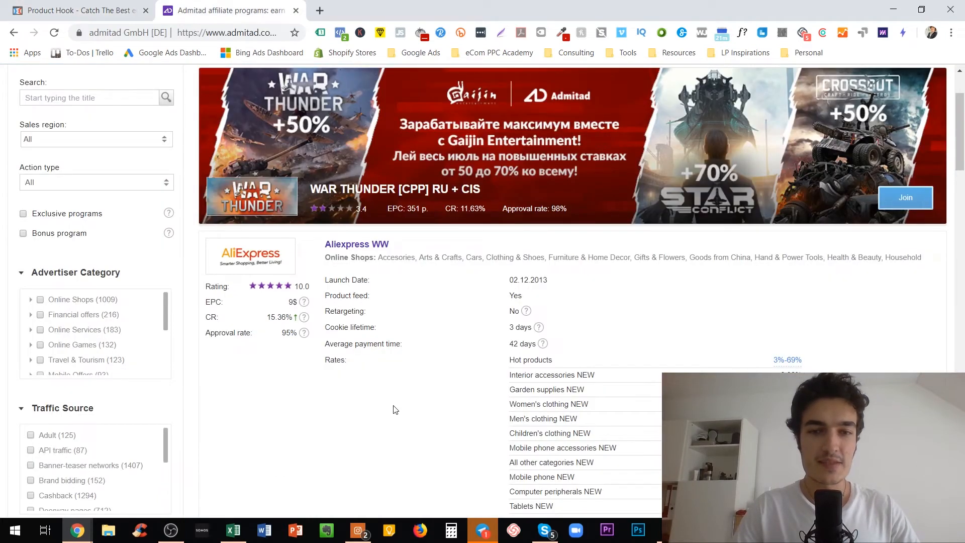
scroll(up, 3)
text(credit car)
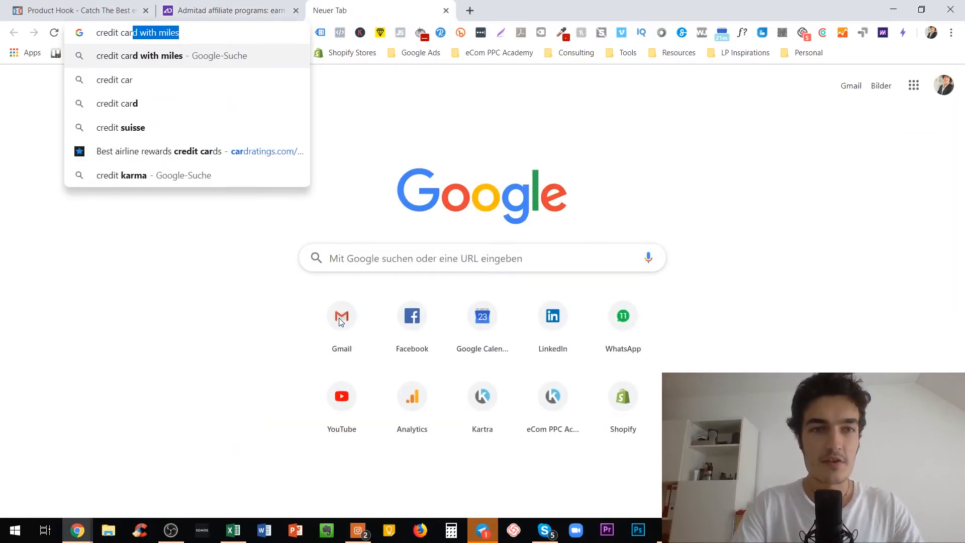
Step: Search Google for 'credit card with miles'
key(Return)
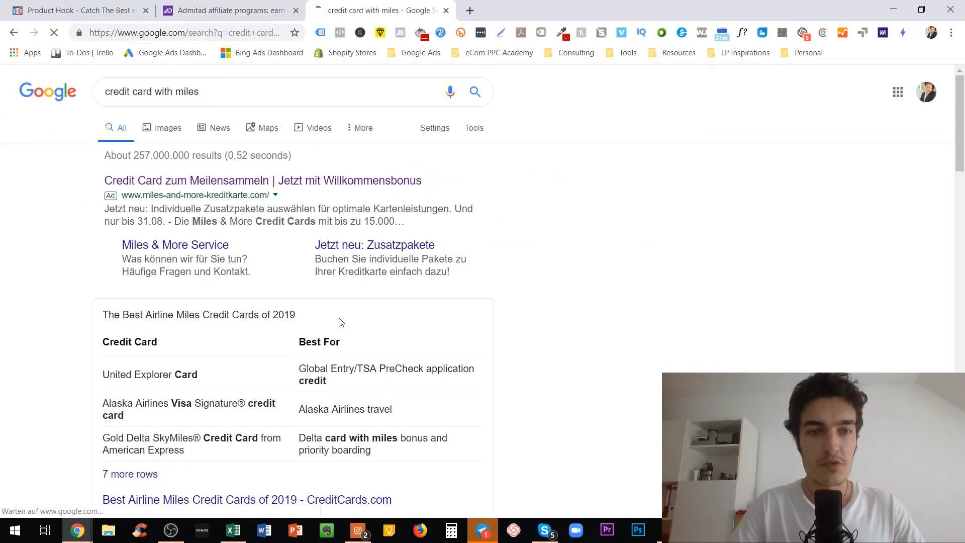
Step: Expand the 'What is the best credit card for airline miles?' People also ask answer
scroll(down, 3)
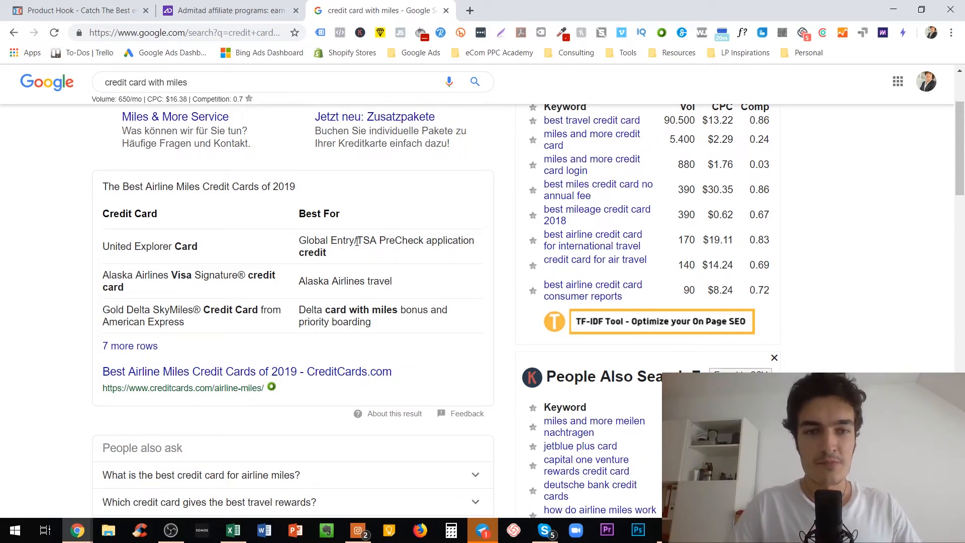
scroll(down, 3)
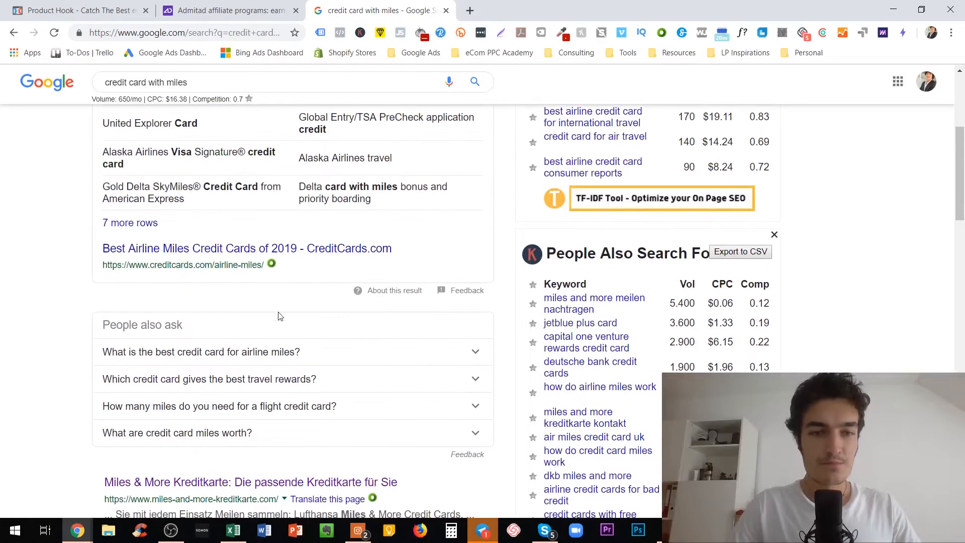
click(201, 351)
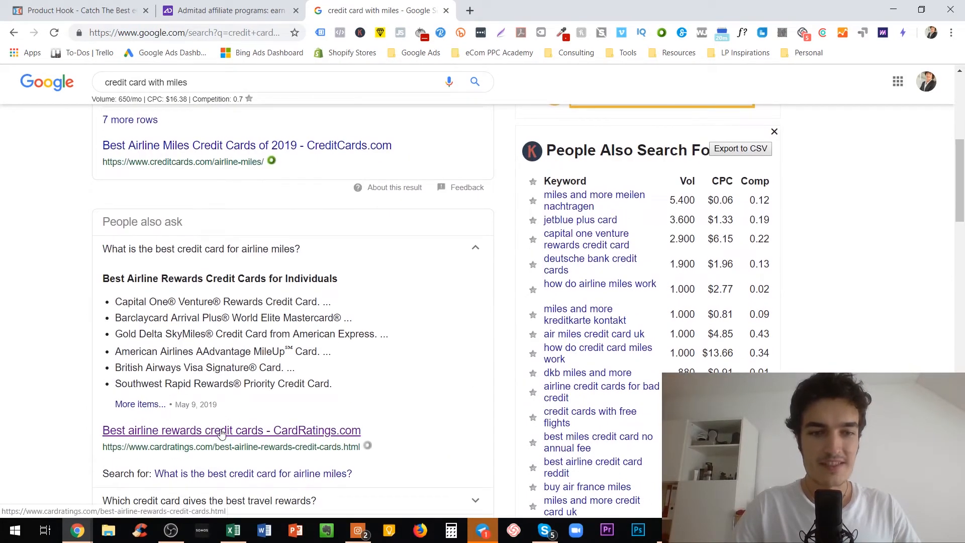
Step: Open the CardRatings 'Best airline rewards credit cards' article and start reading its listings
click(231, 430)
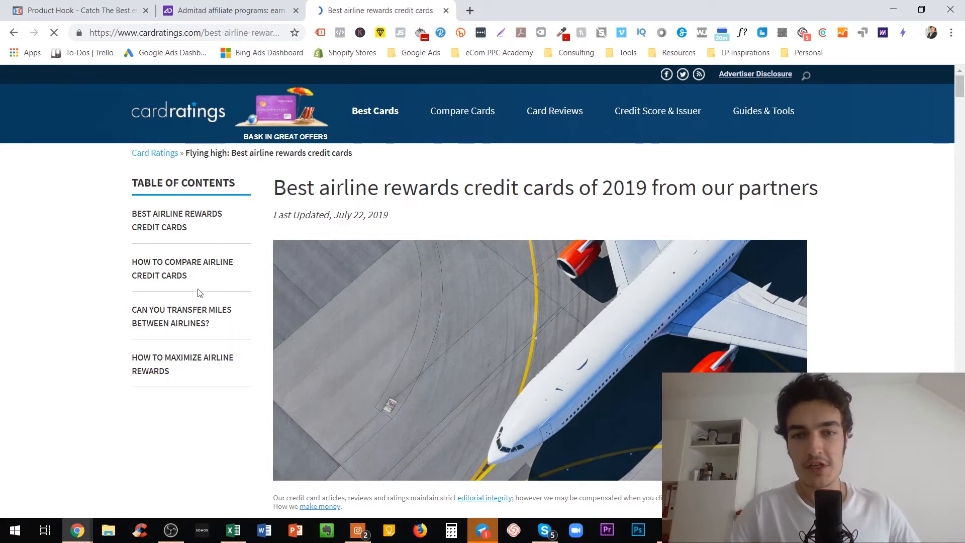
scroll(down, 3)
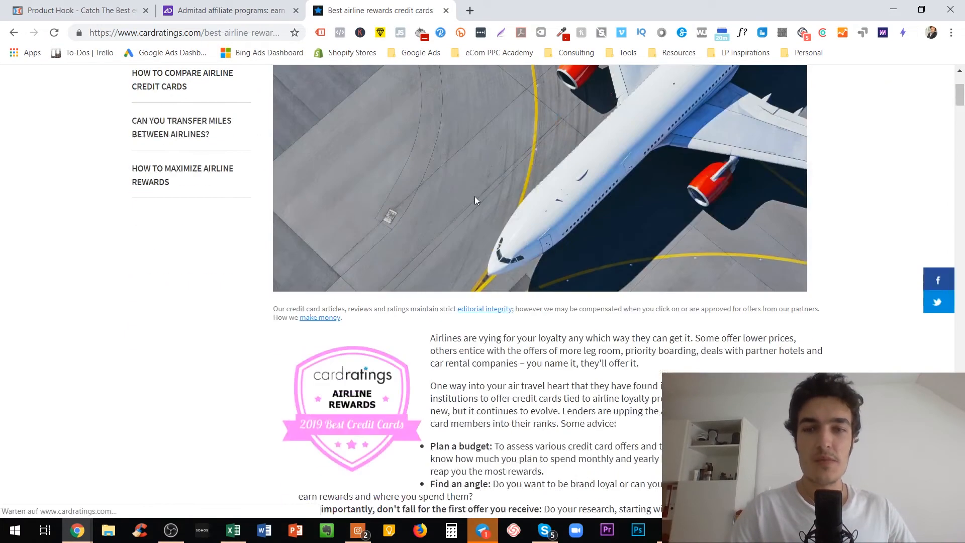
scroll(down, 3)
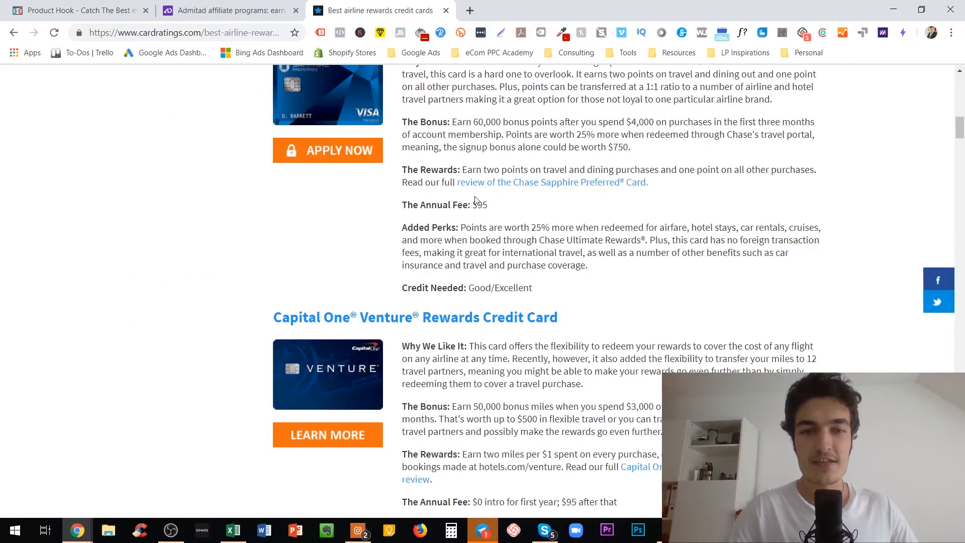
scroll(down, 3)
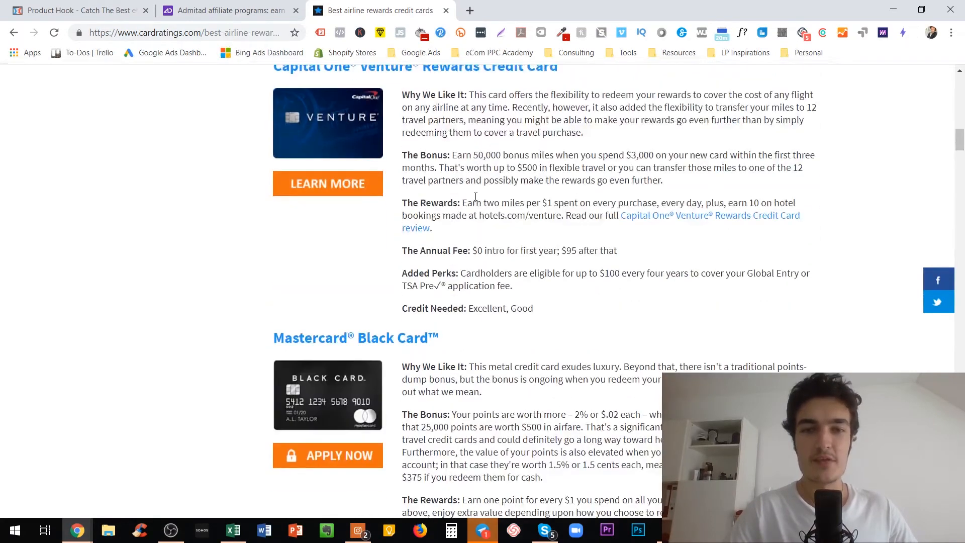
scroll(down, 3)
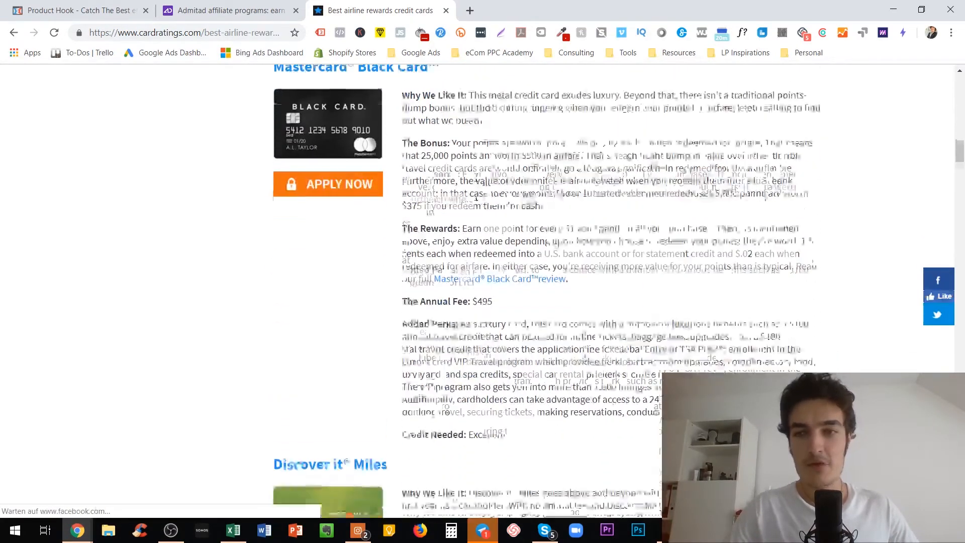
scroll(down, 3)
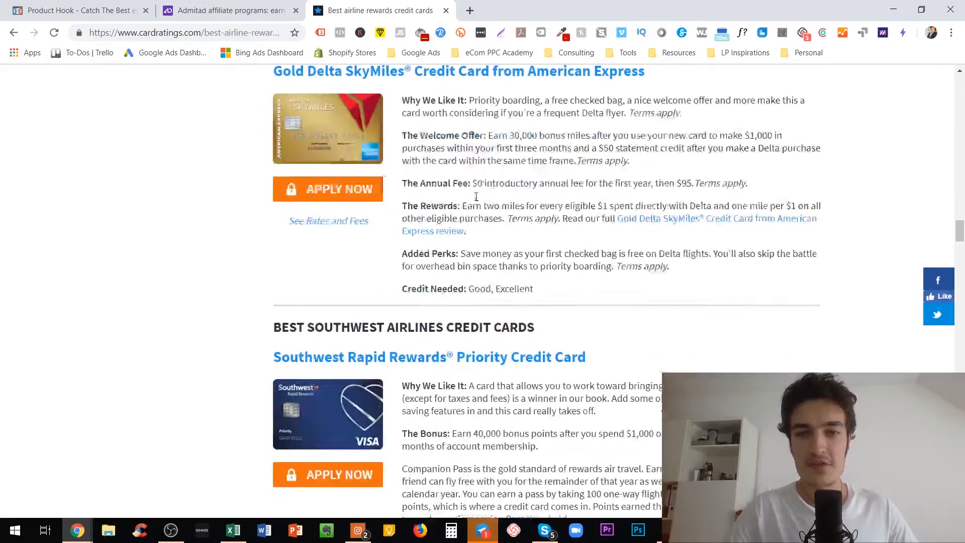
Step: Read further down the 2019 card listings, then scroll back toward the top
scroll(down, 3)
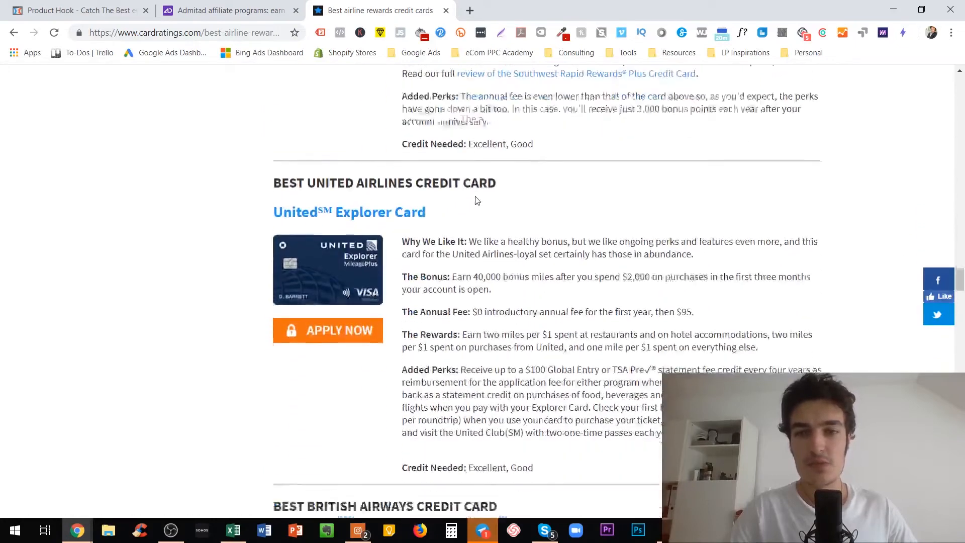
scroll(down, 3)
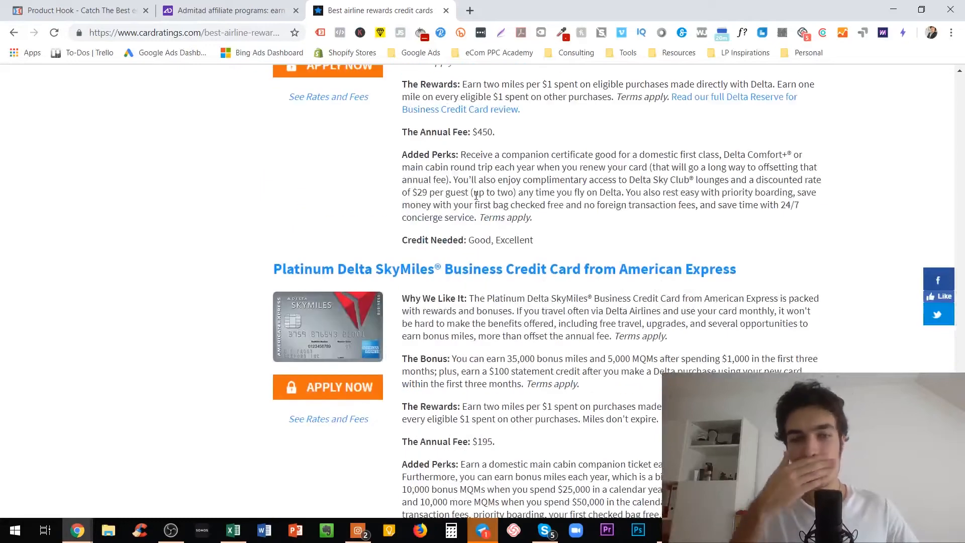
scroll(down, 3)
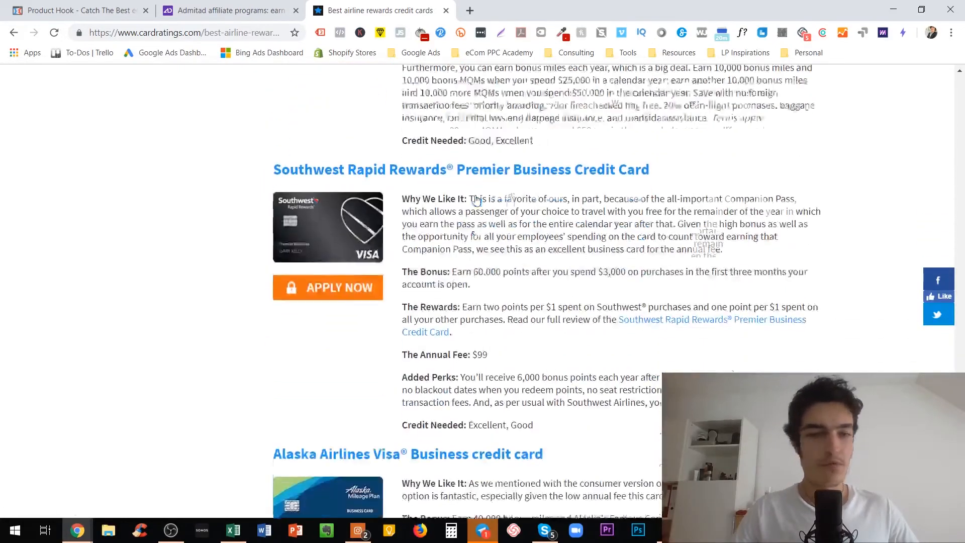
scroll(down, 3)
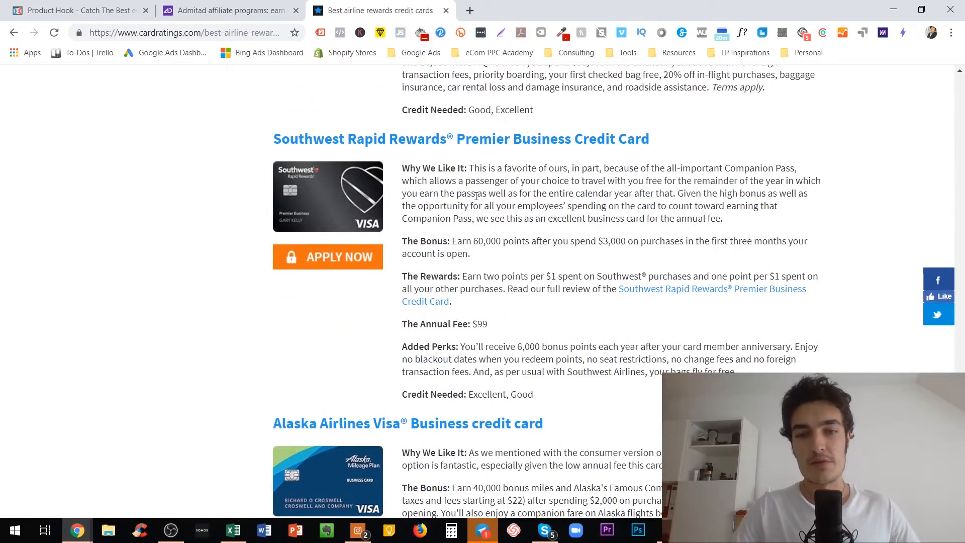
scroll(down, 3)
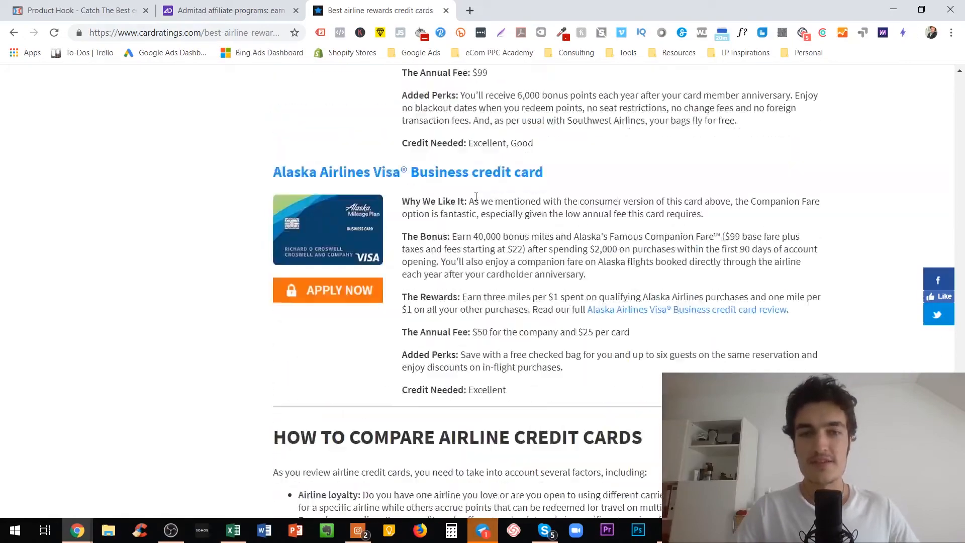
scroll(up, 3)
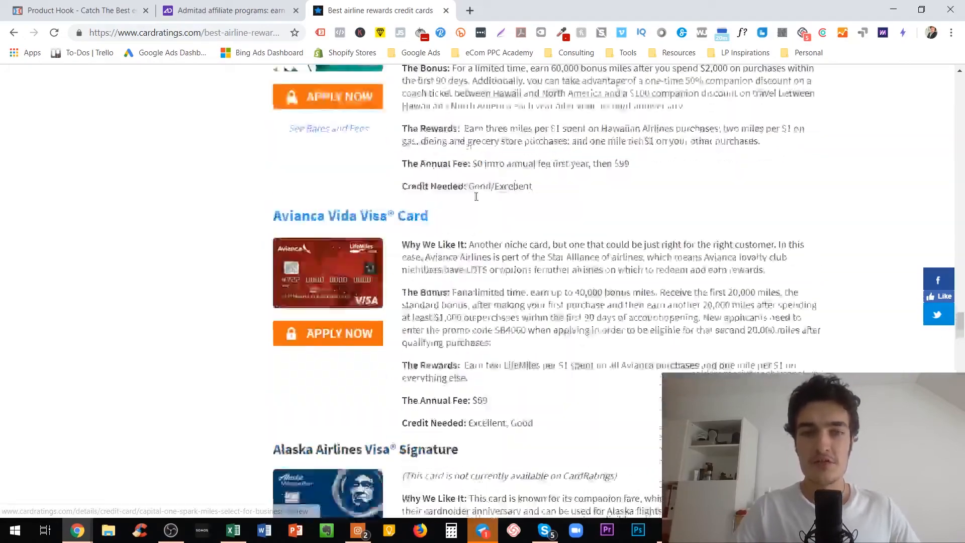
scroll(up, 3)
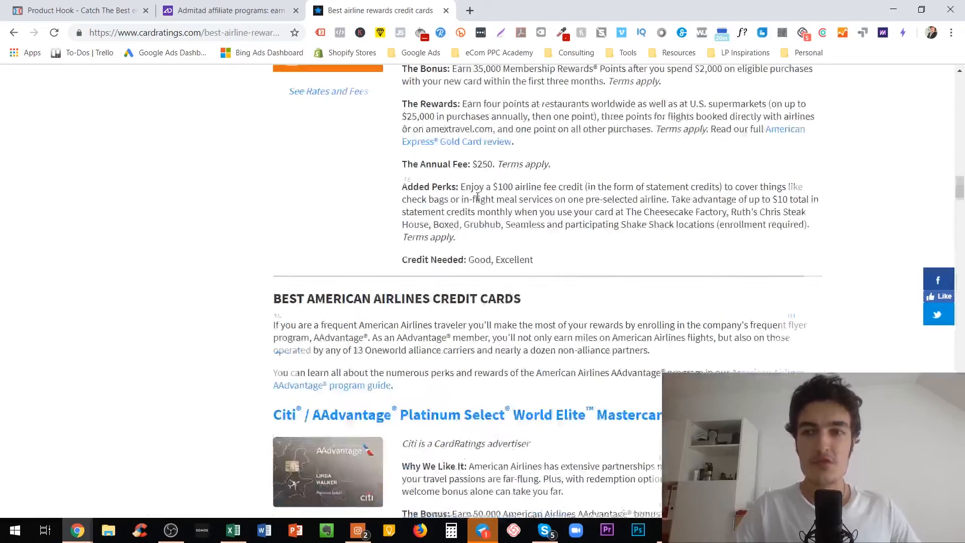
scroll(up, 3)
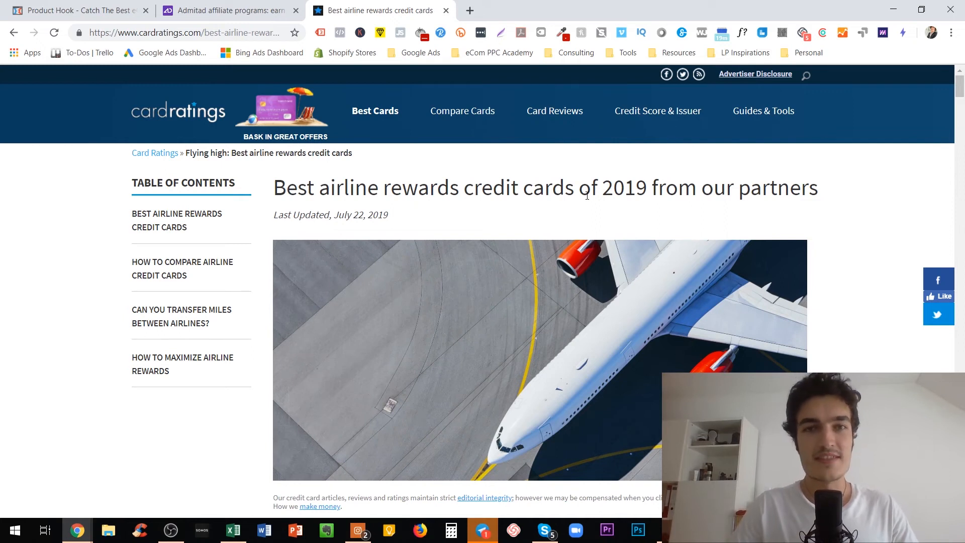
Step: Revisit AliExpress WW's Garden supplies 6.90% rate on Admitad, then go back to CardRatings
click(228, 11)
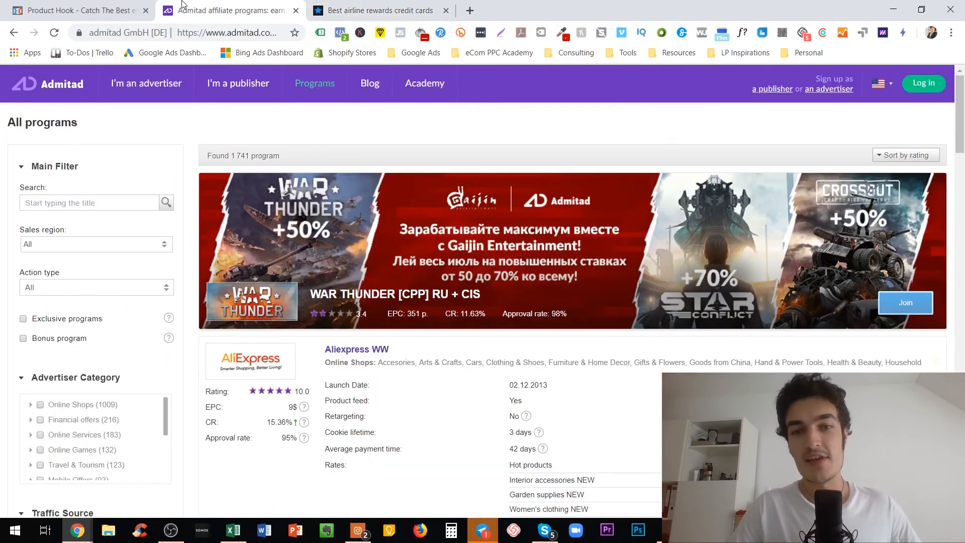
scroll(down, 3)
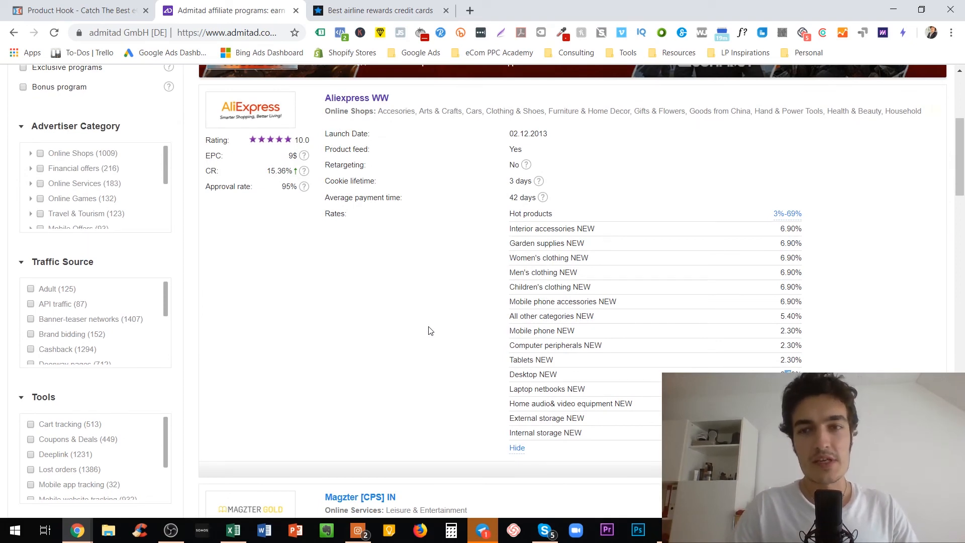
mouse_move(589, 238)
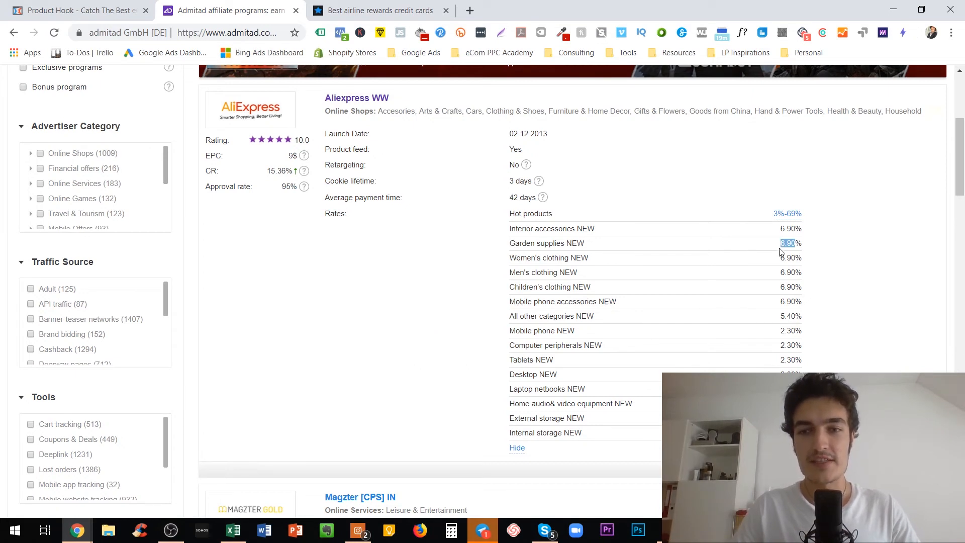
click(375, 11)
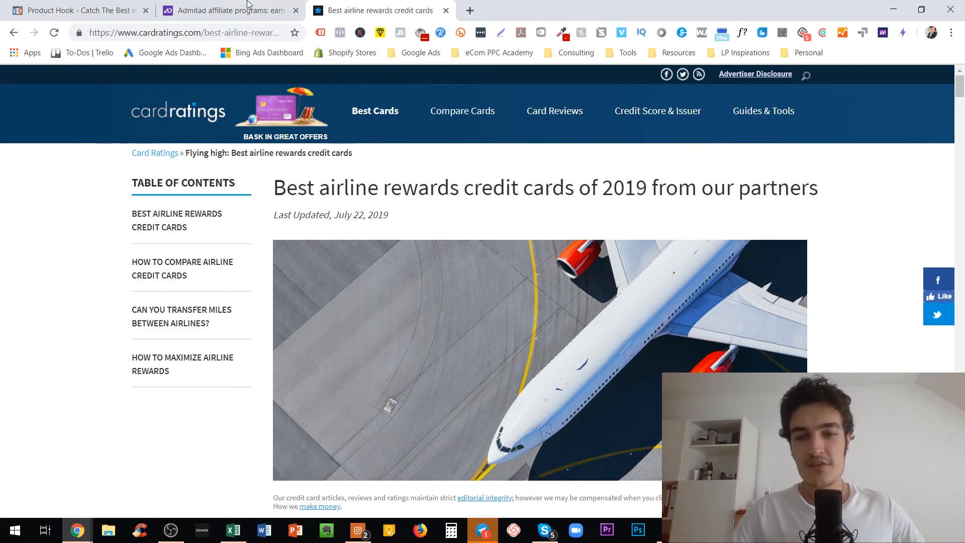
Step: Switch to the Admitad tab and scroll to the top of All programs
click(227, 11)
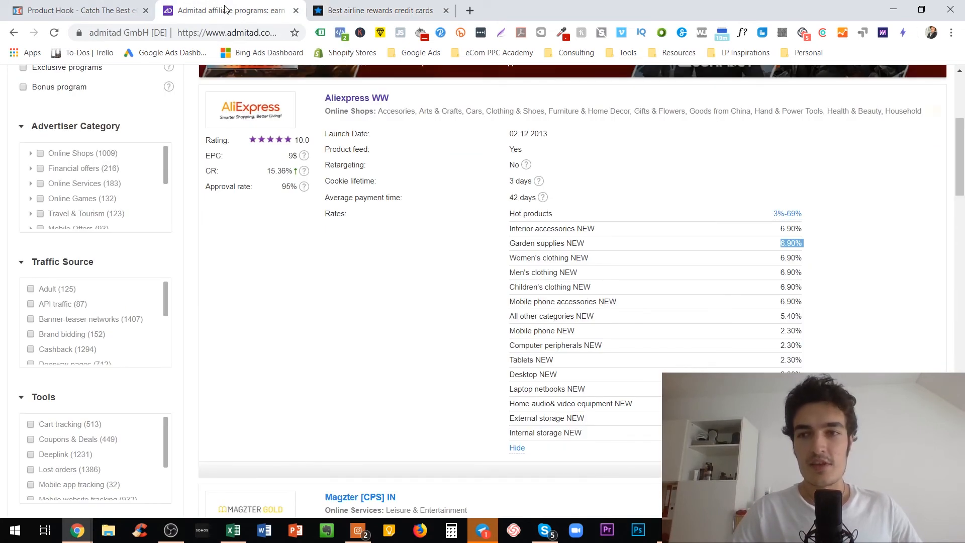
scroll(up, 3)
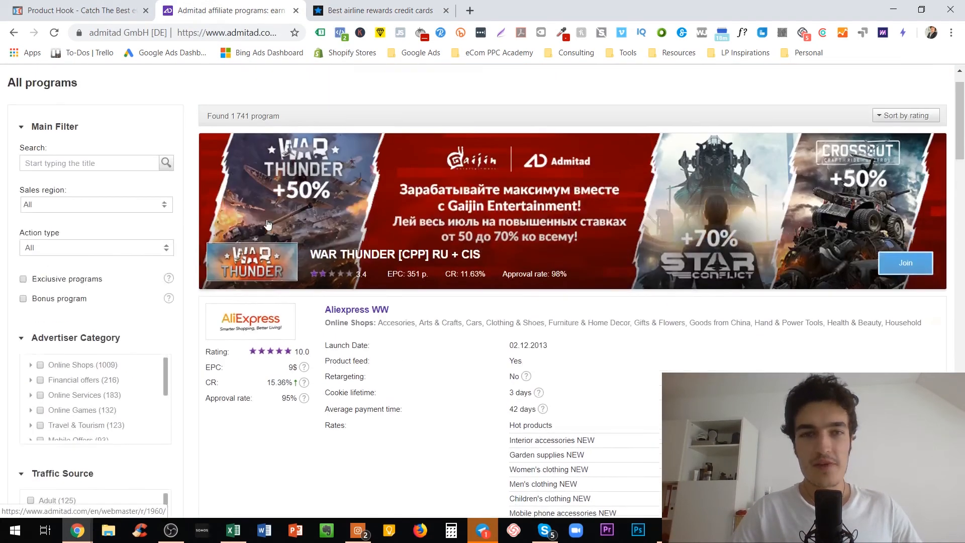
scroll(up, 3)
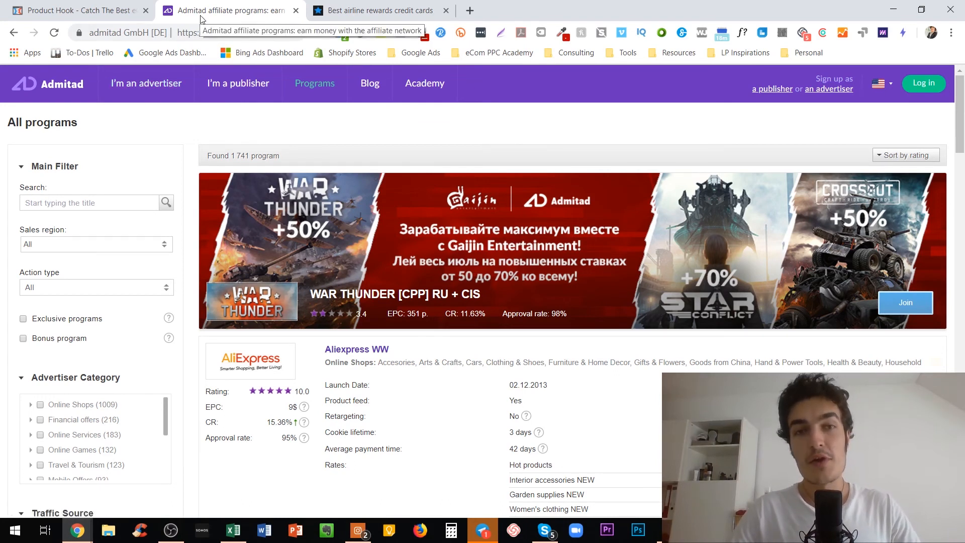
mouse_move(301, 5)
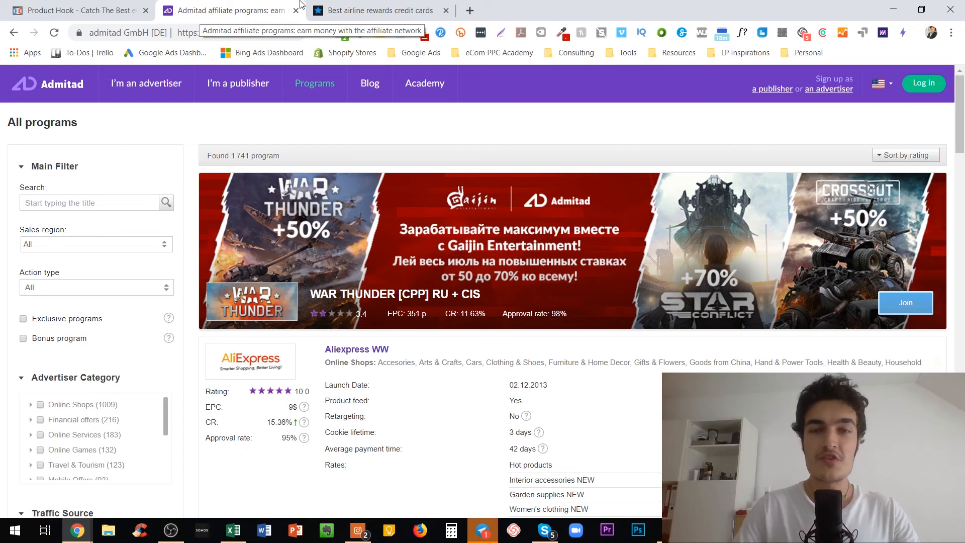